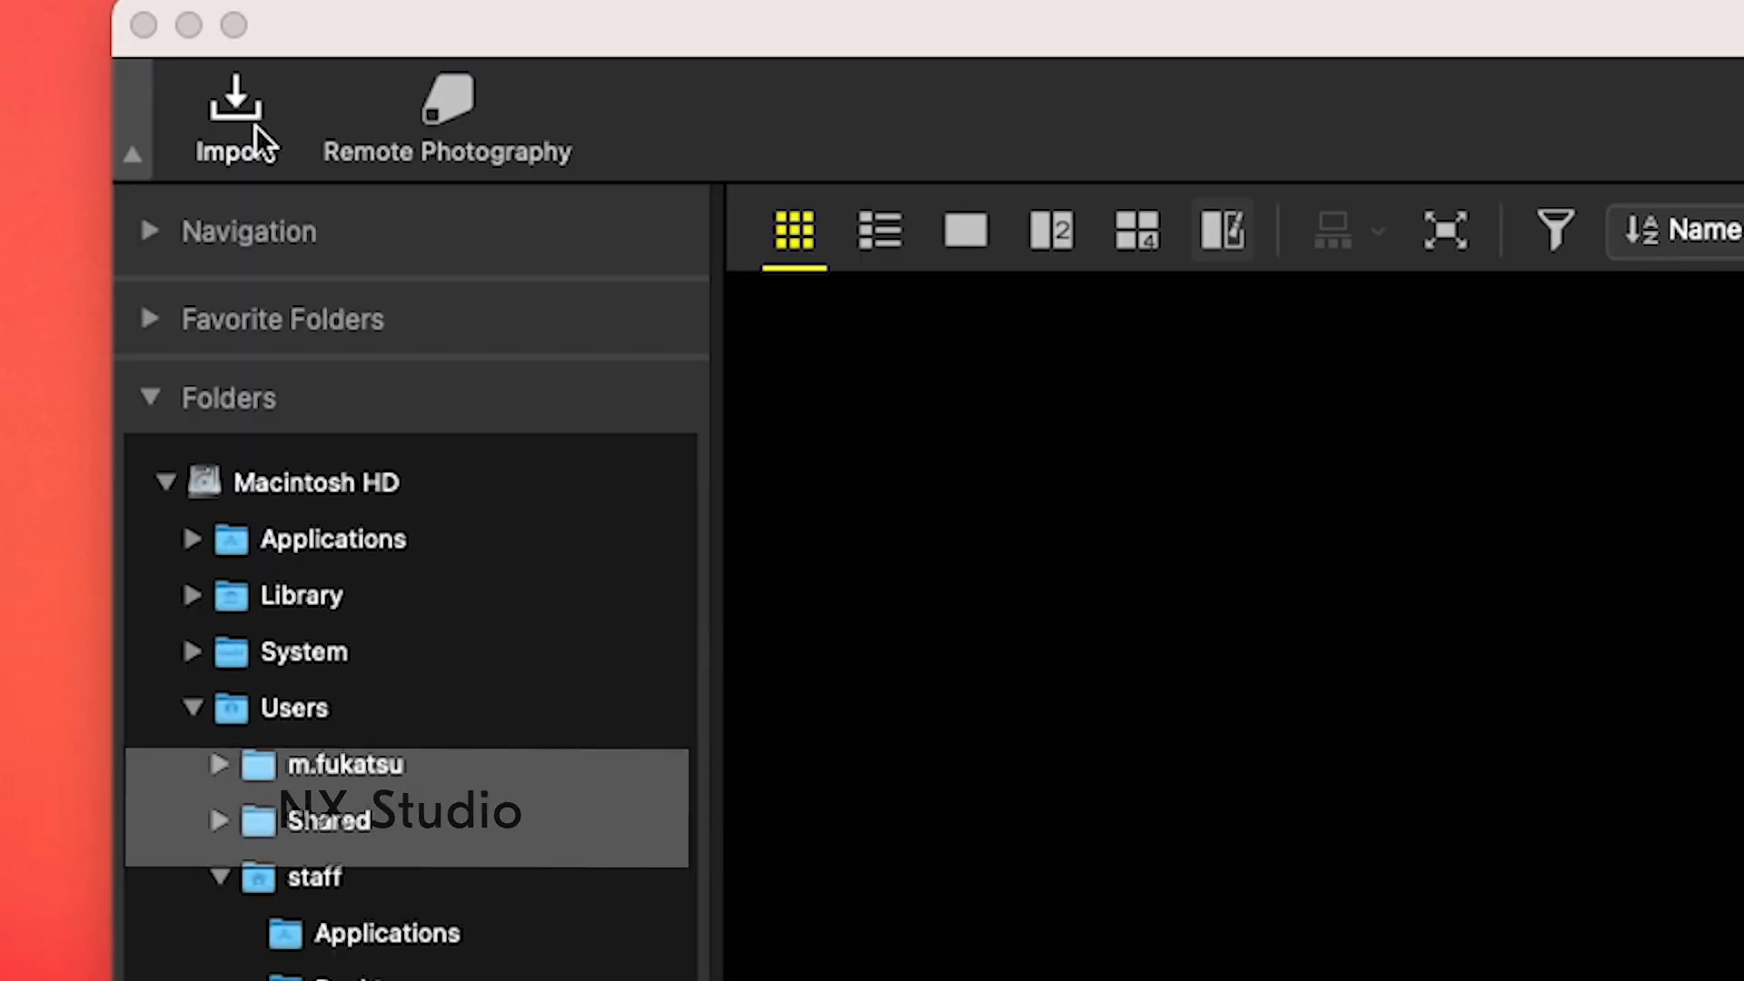
- Start transferring the Z 8's 65 NEF photos to the computer via Nikon Transfer 2
left_click(233, 100)
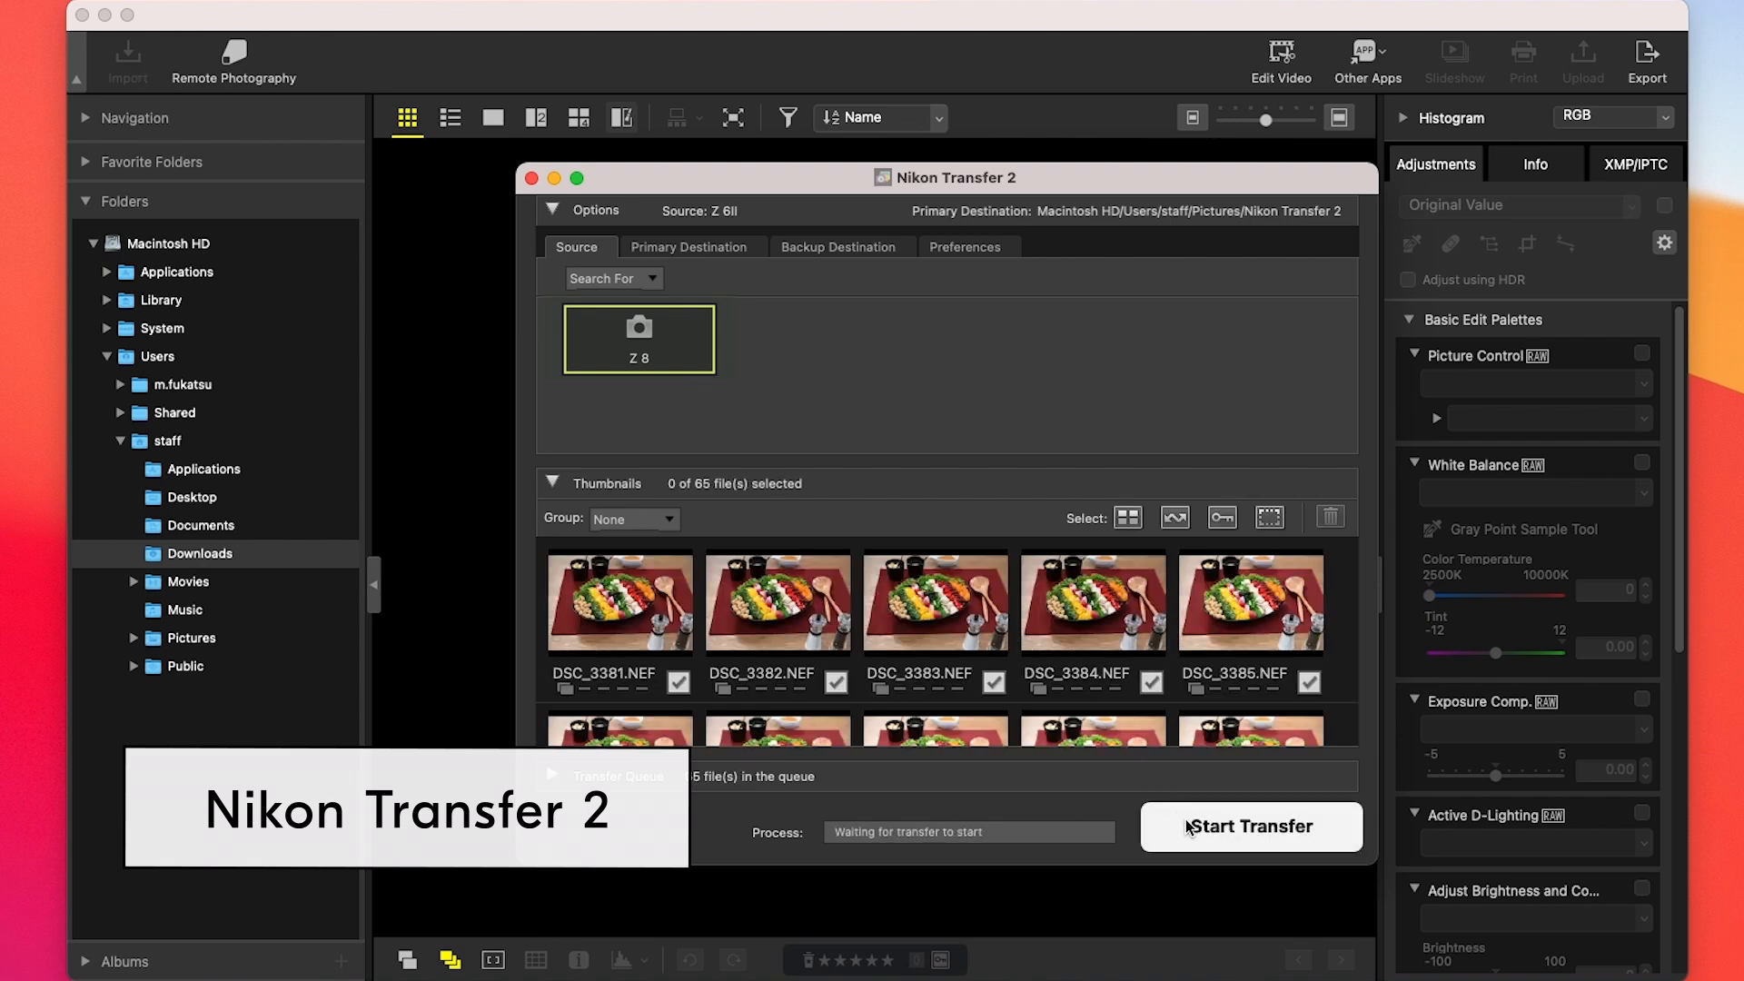
left_click(1249, 827)
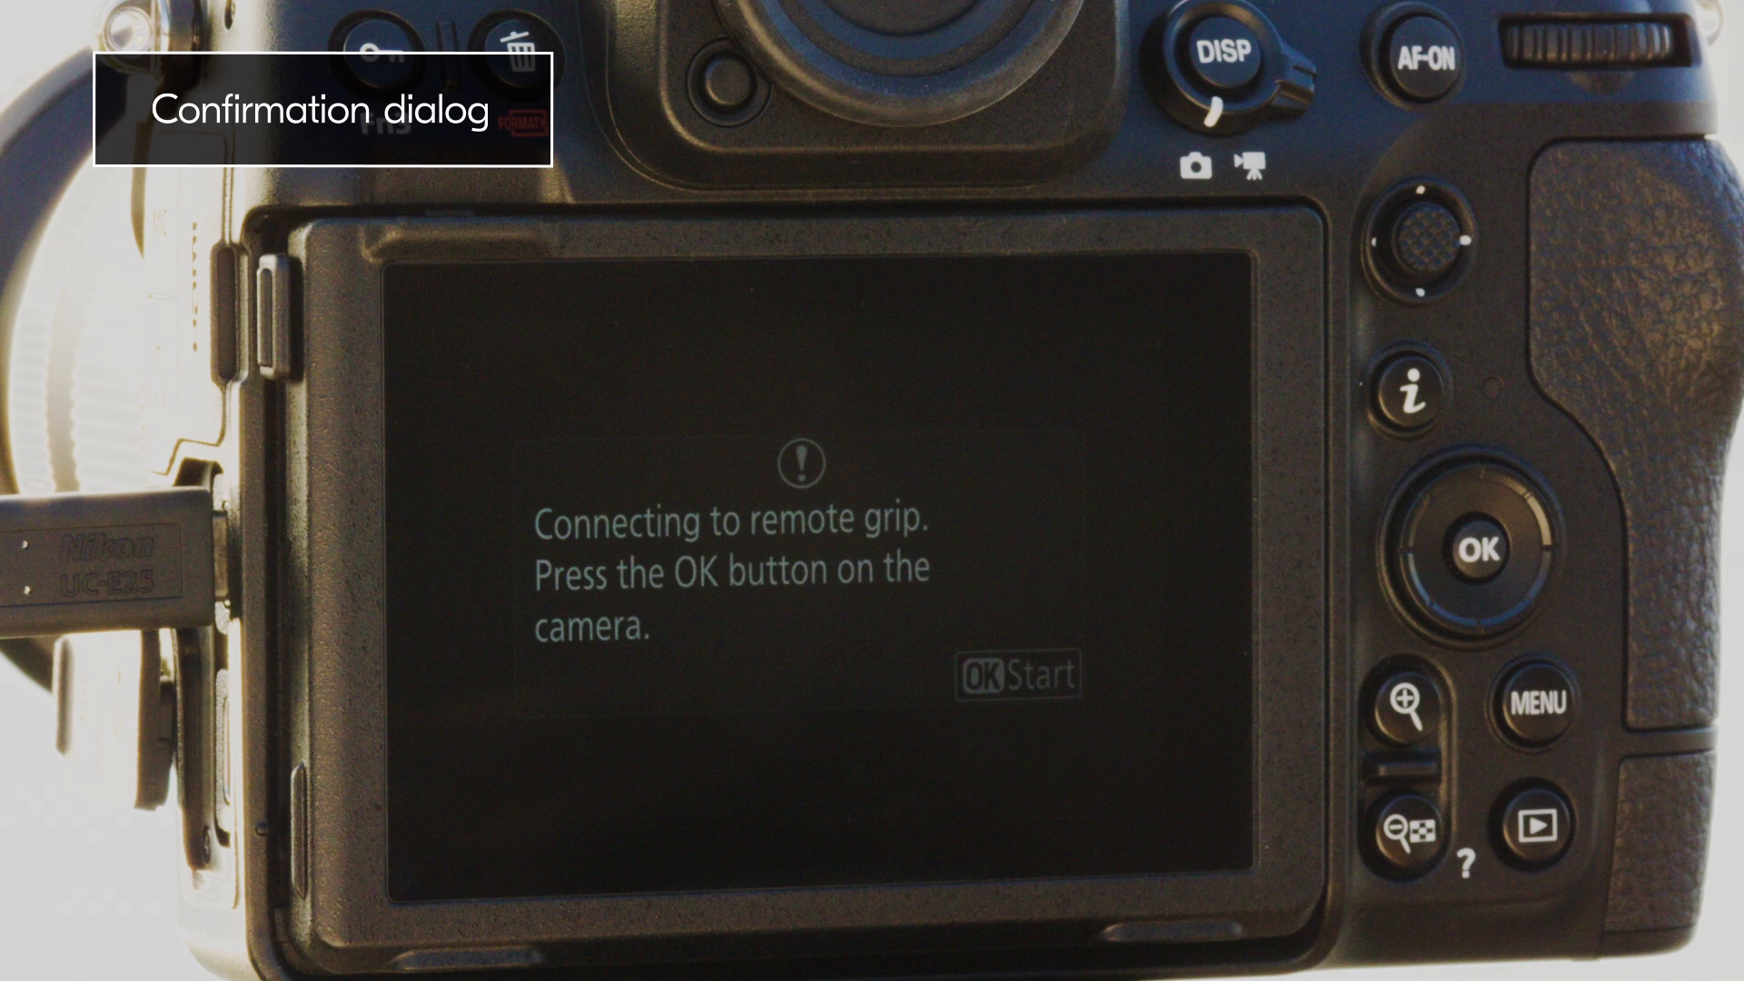
- Confirm the remote grip connection with OK, returning to live view
left_click(1473, 547)
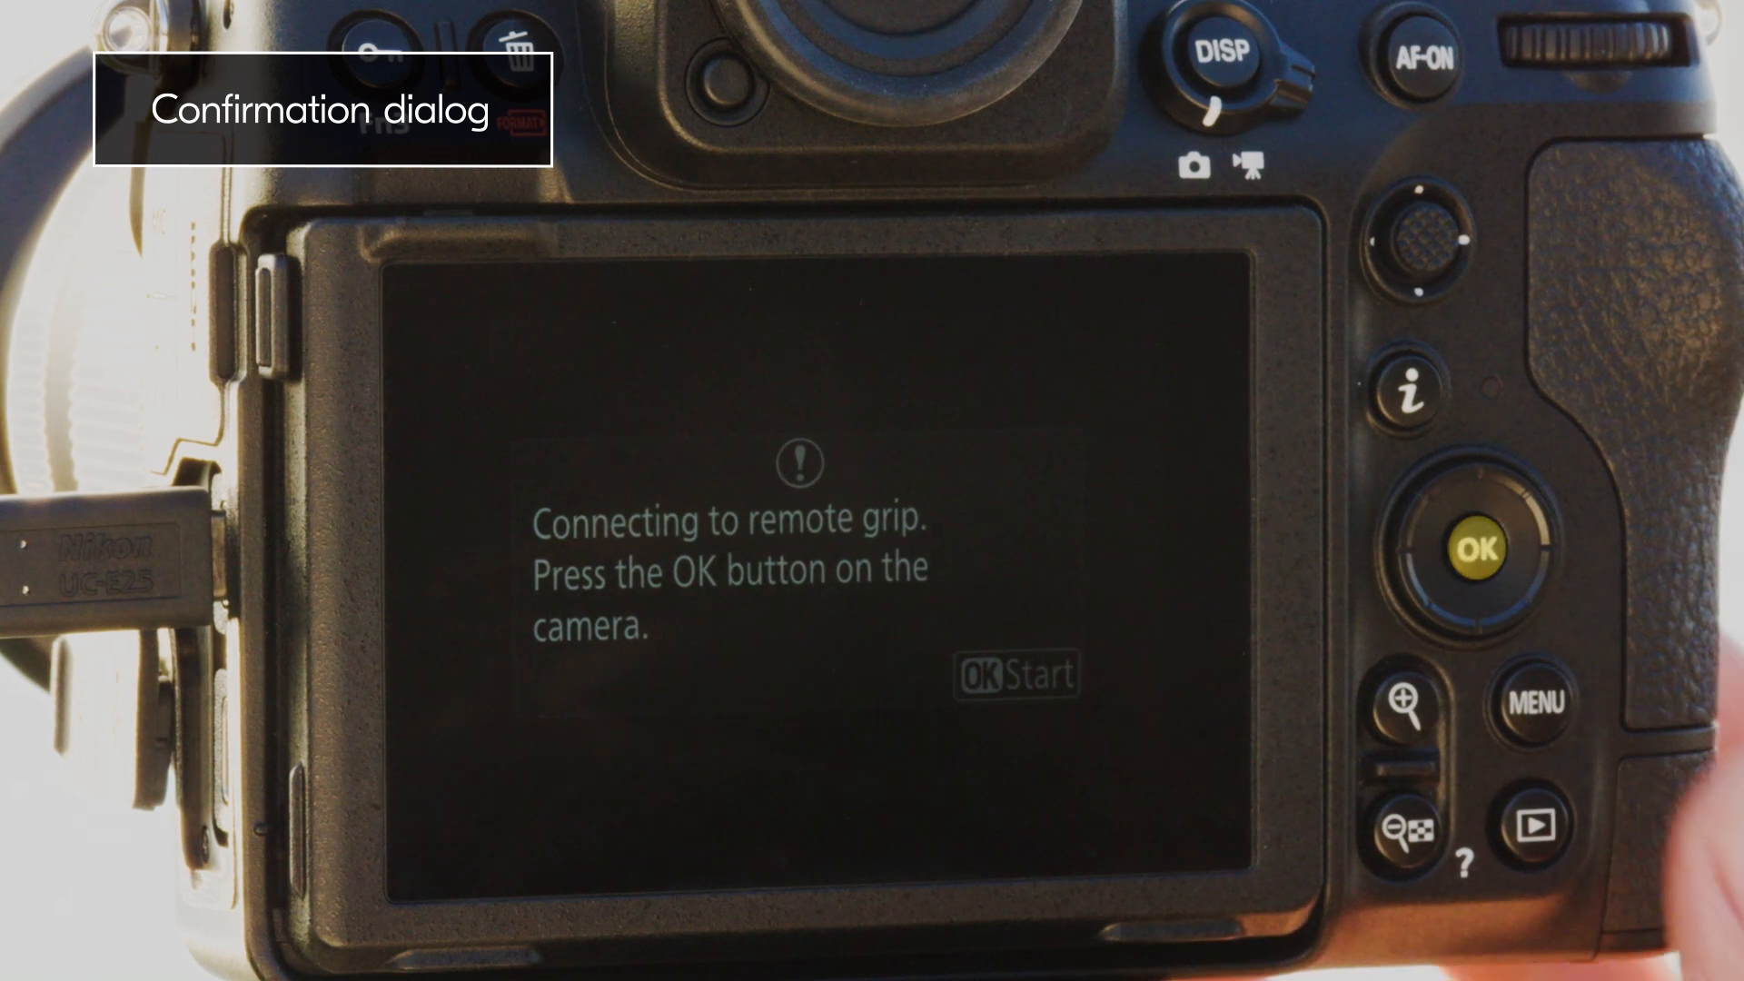
left_click(1476, 551)
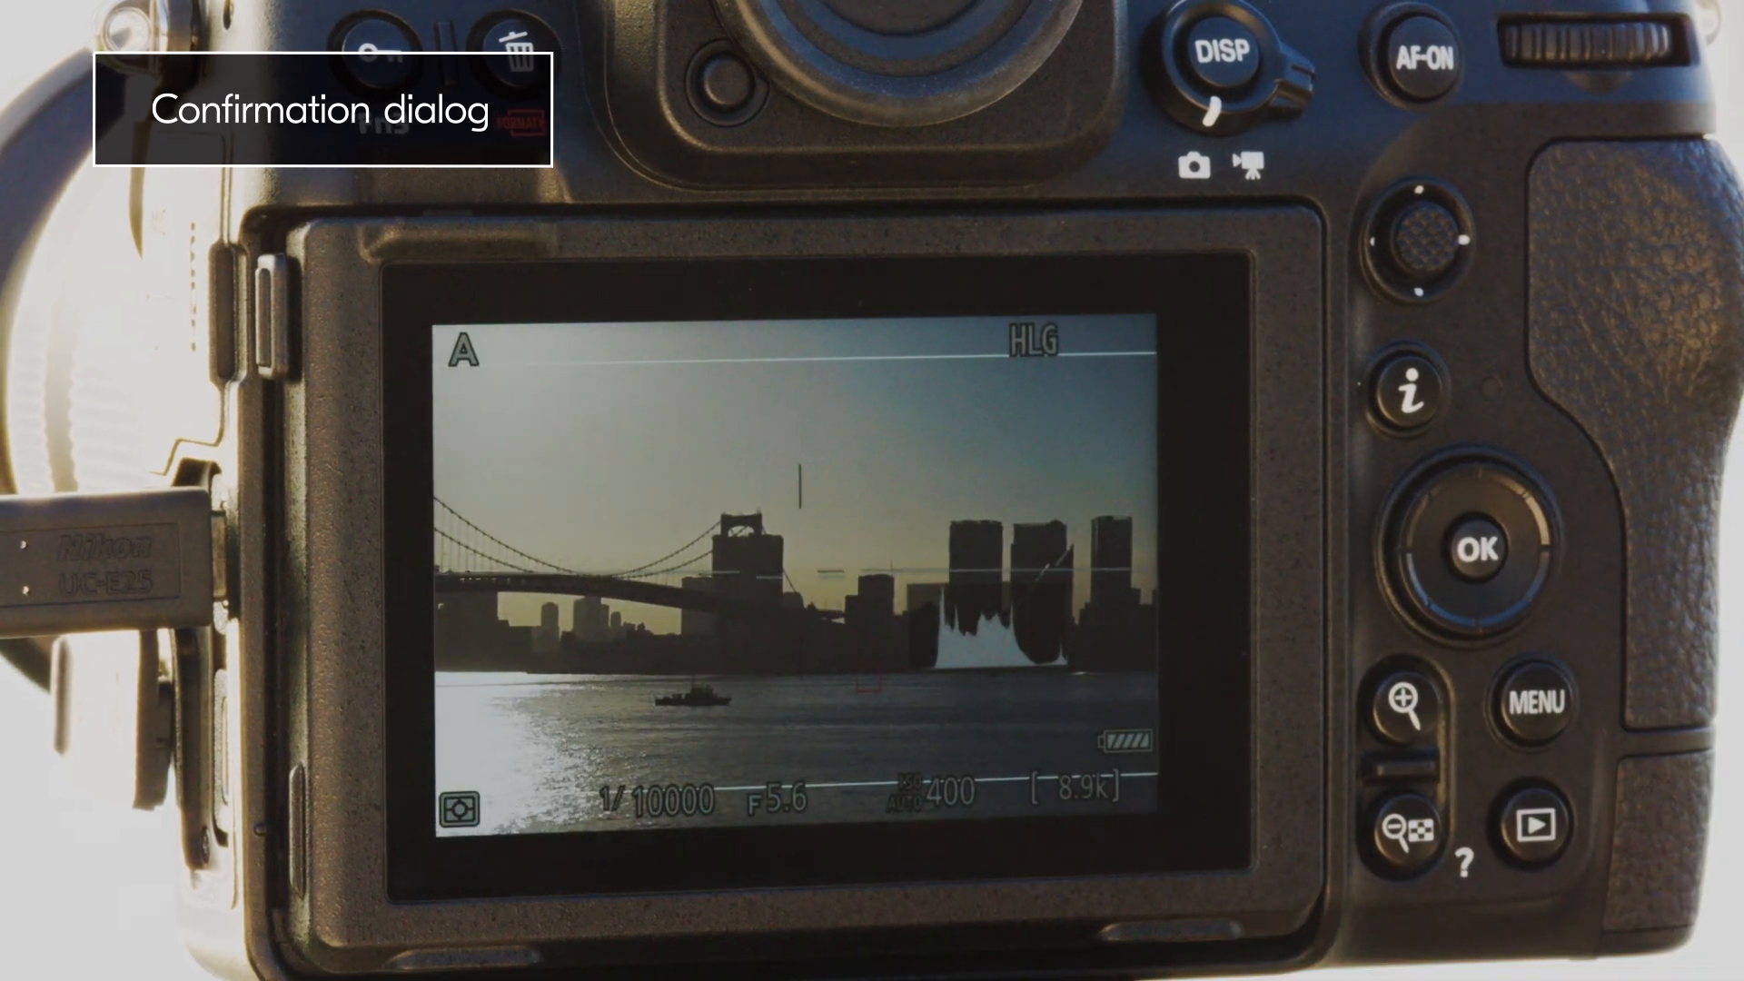